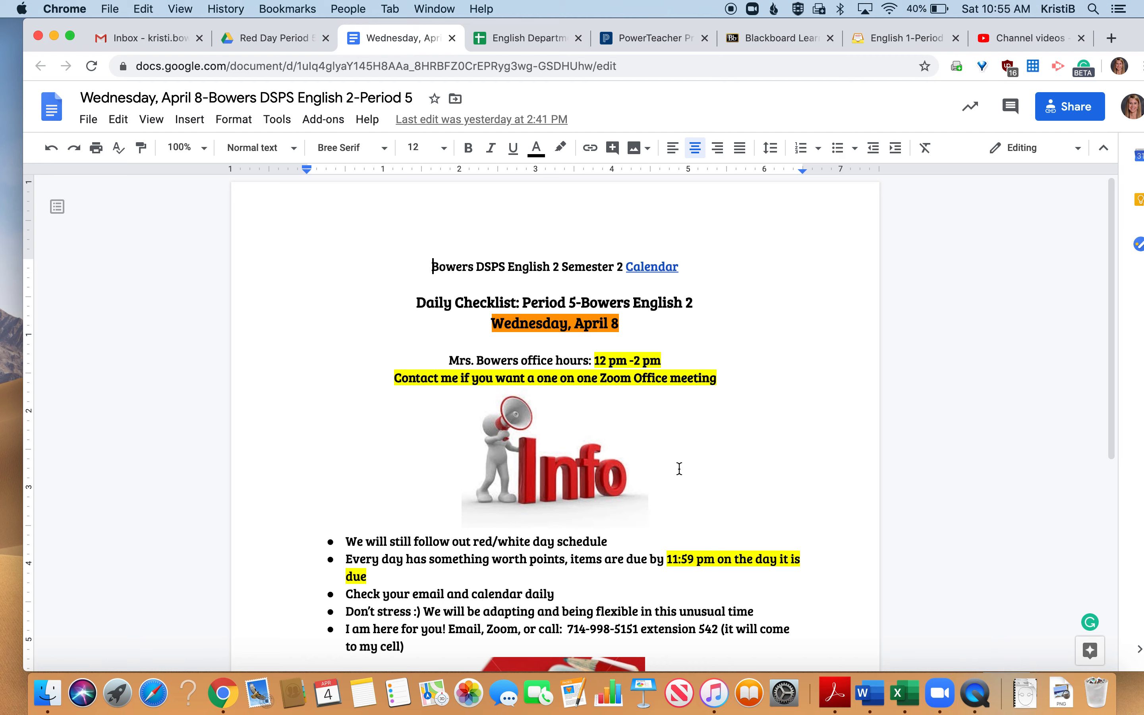
Scroll the checklist down to the highlighted 'Due today by 11:59 PM' EdPuzzle #4-Part Four task.
{"action": "scroll", "scroll_direction": "down", "scroll_amount": 3}
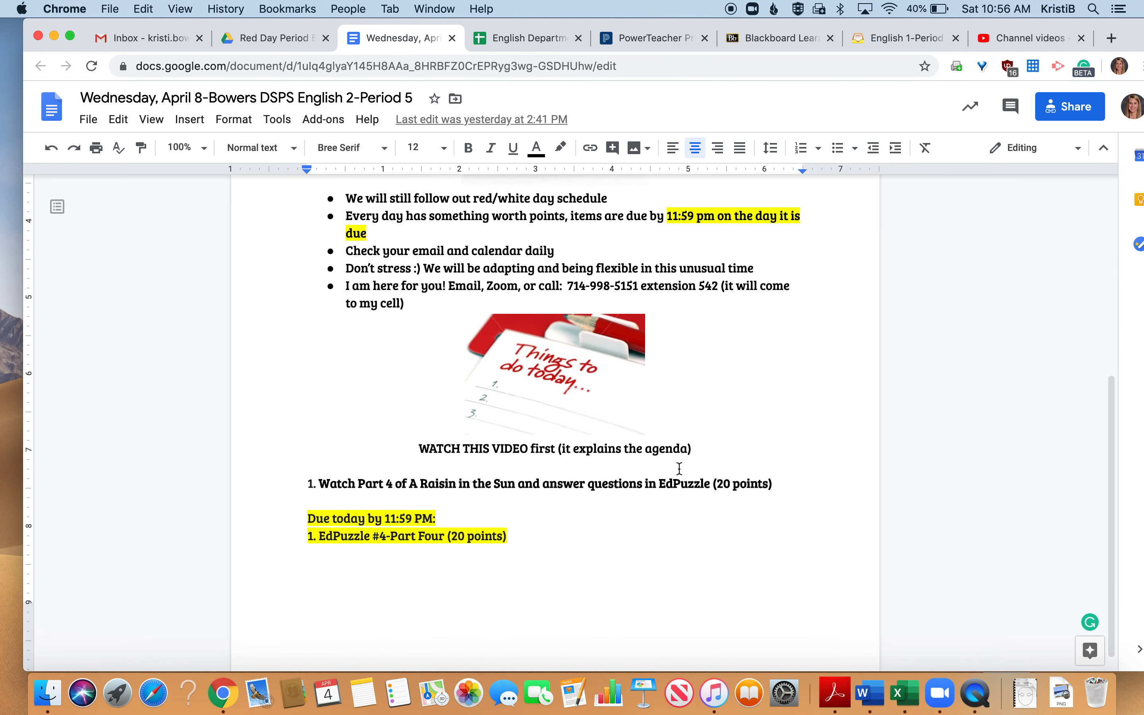
{"action": "scroll", "scroll_direction": "down", "scroll_amount": 3}
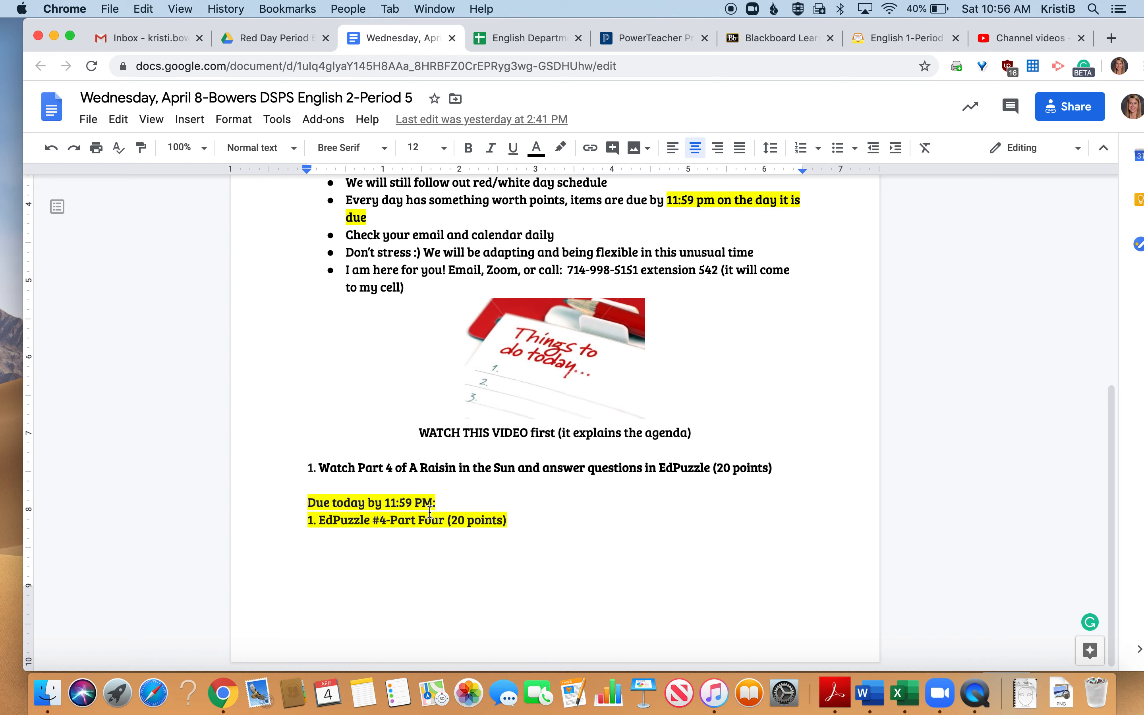
{"action": "mouse_move", "coordinate": [611, 524]}
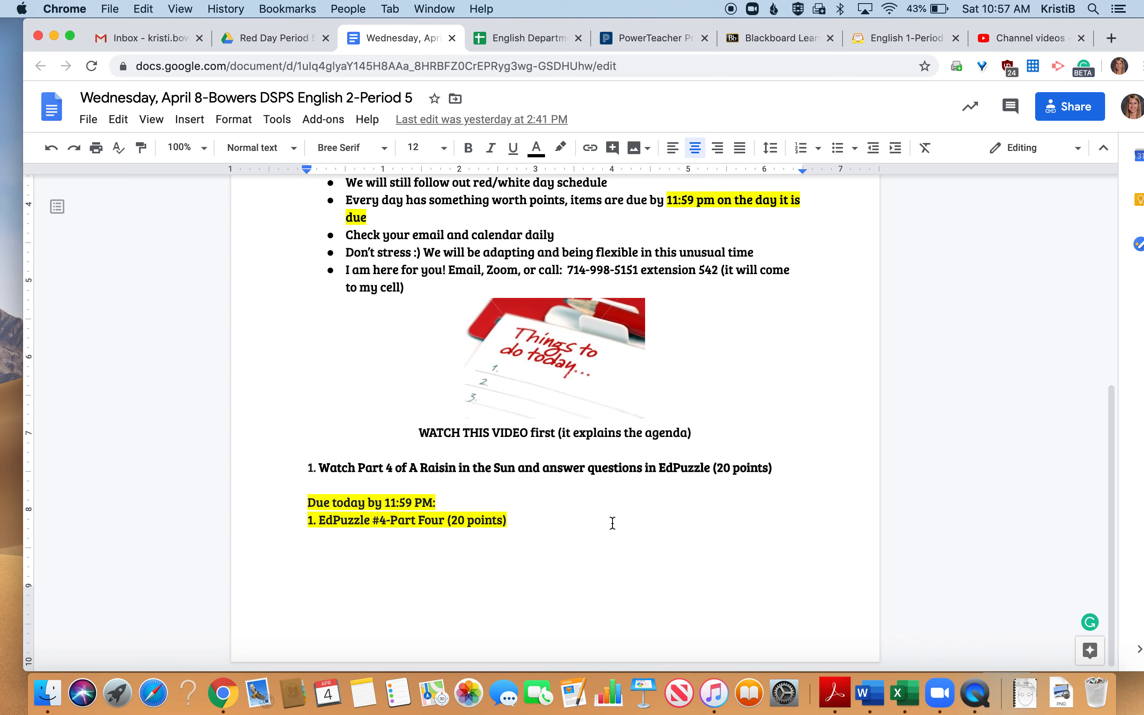
{"action": "mouse_move", "coordinate": [985, 697]}
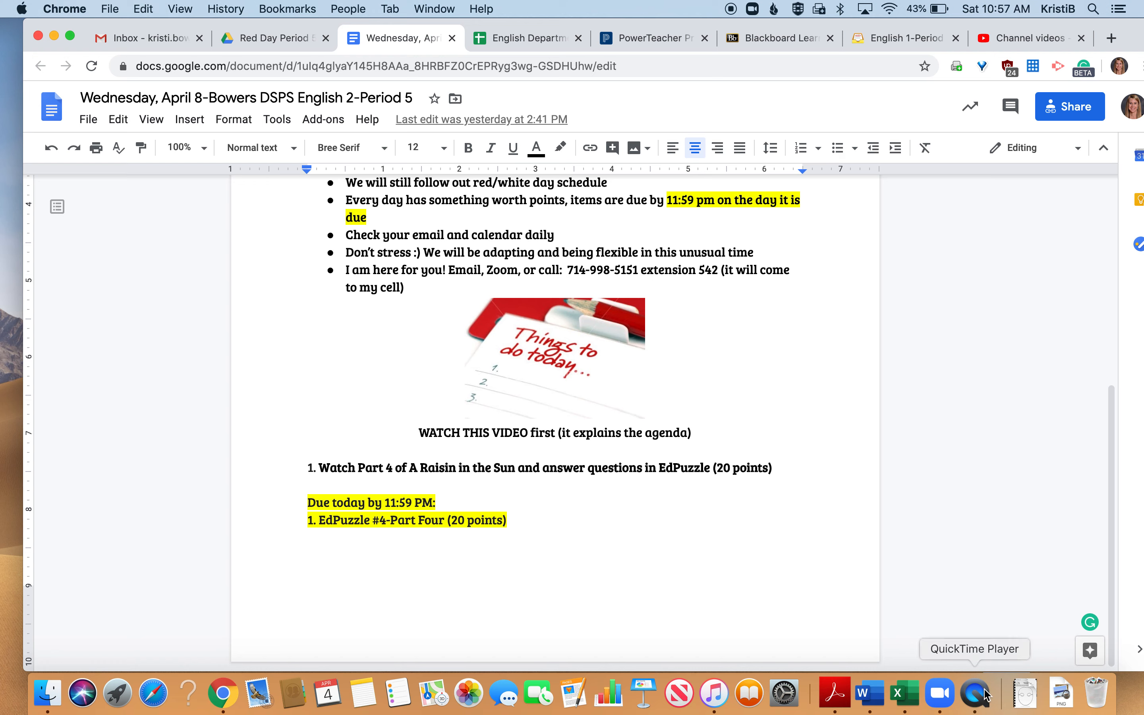
Bring up the QuickTime Player Dock menu offering Stop Screen Recording.
{"action": "right_click", "coordinate": [975, 693]}
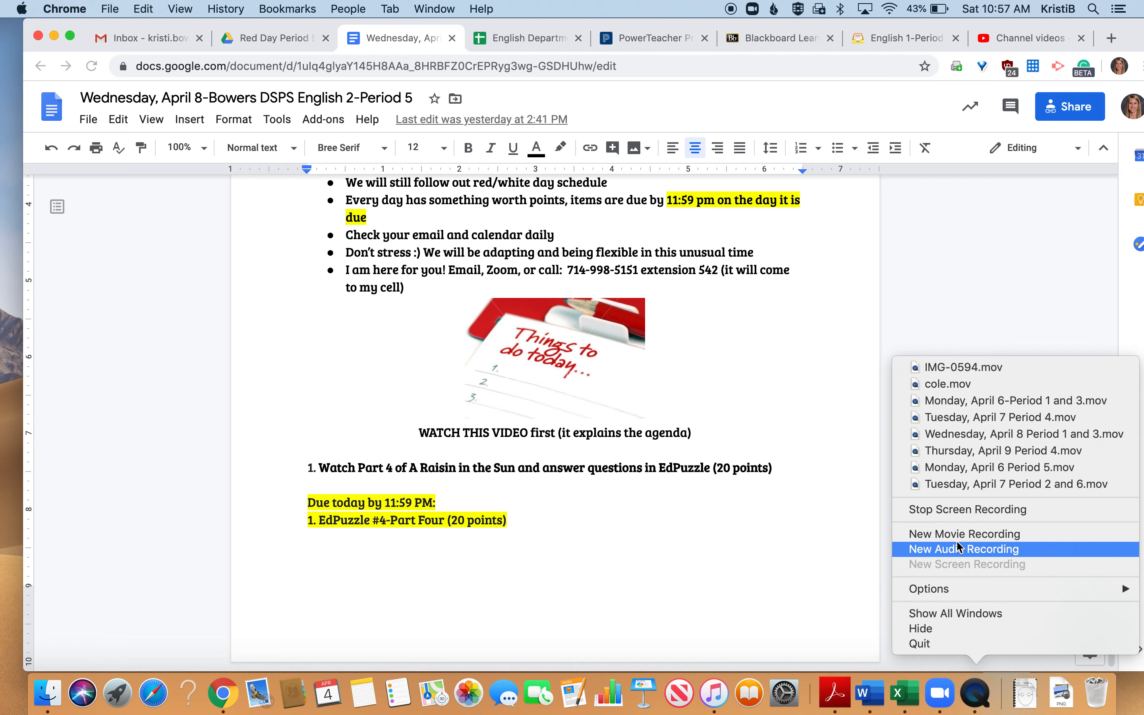